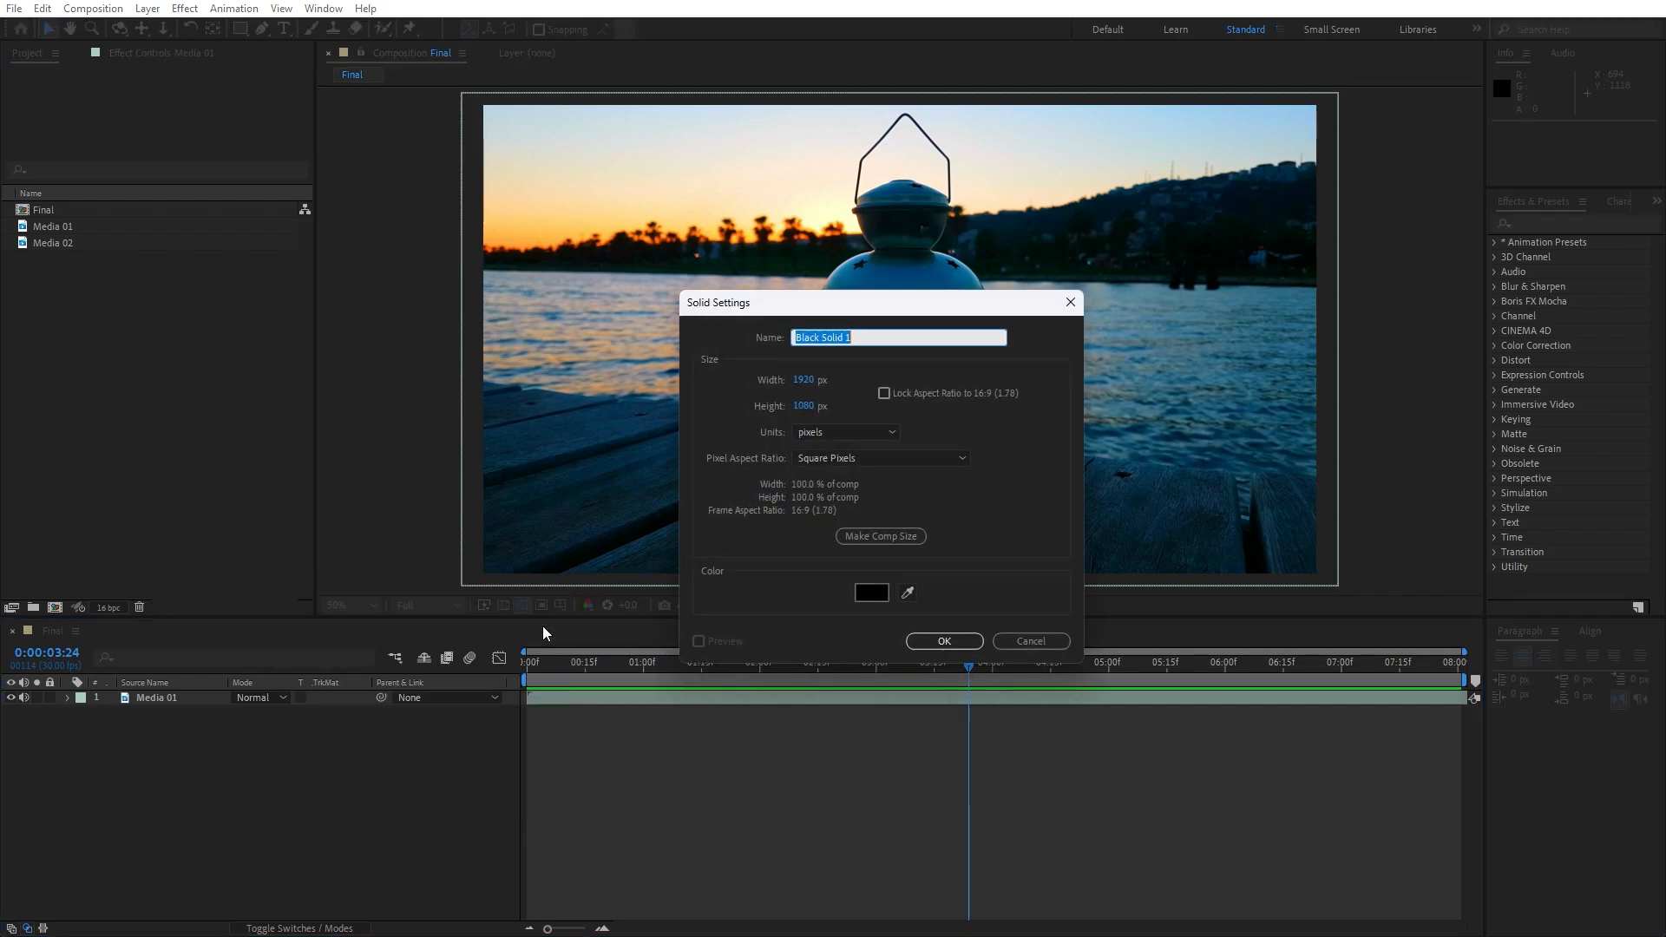
- Create a black solid named Shape 01 above Media 01 in the Final composition
type("Shape 01")
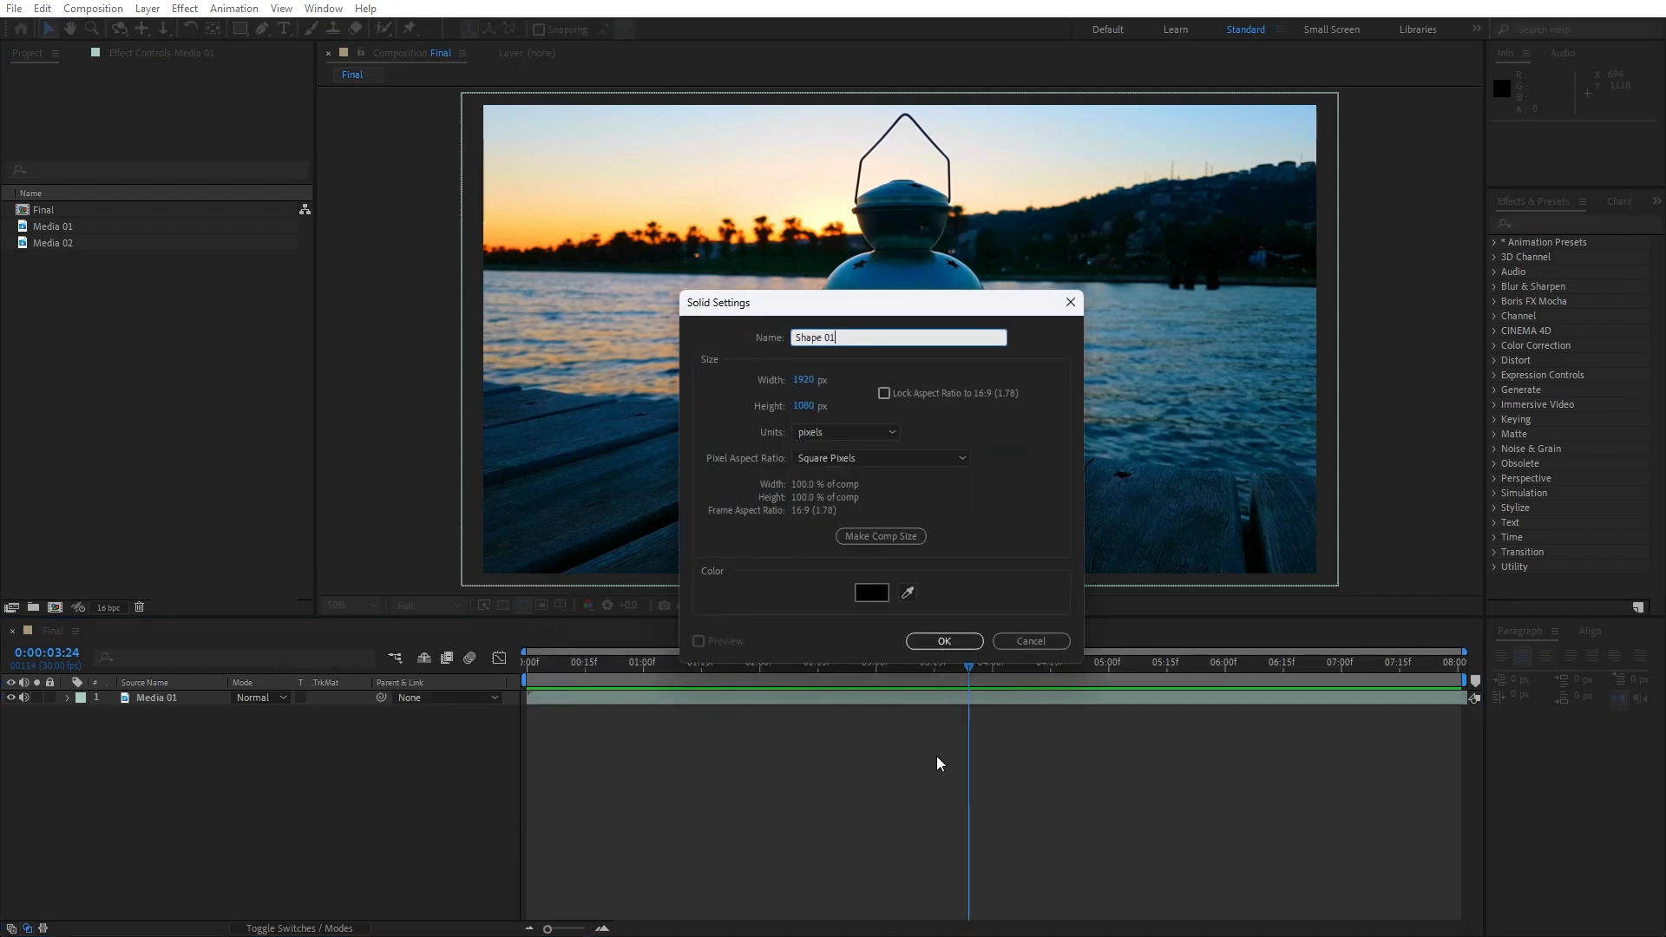
left_click(944, 642)
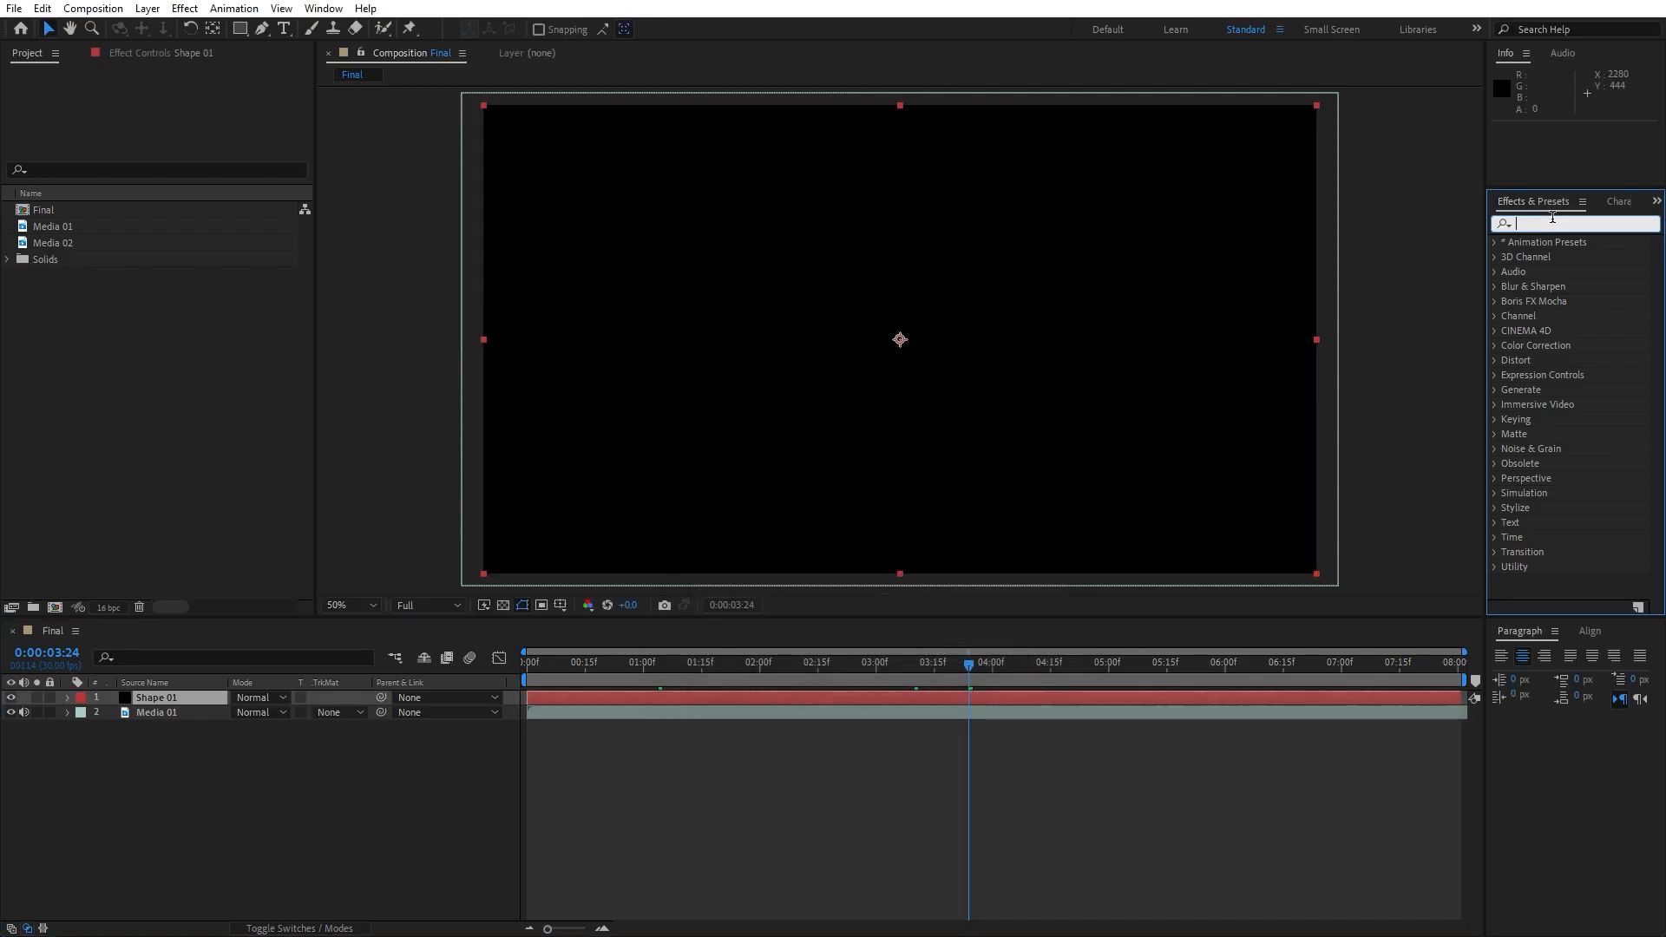
- Apply a Fill effect to Shape 01 and set its colour to solid blue
type("fill")
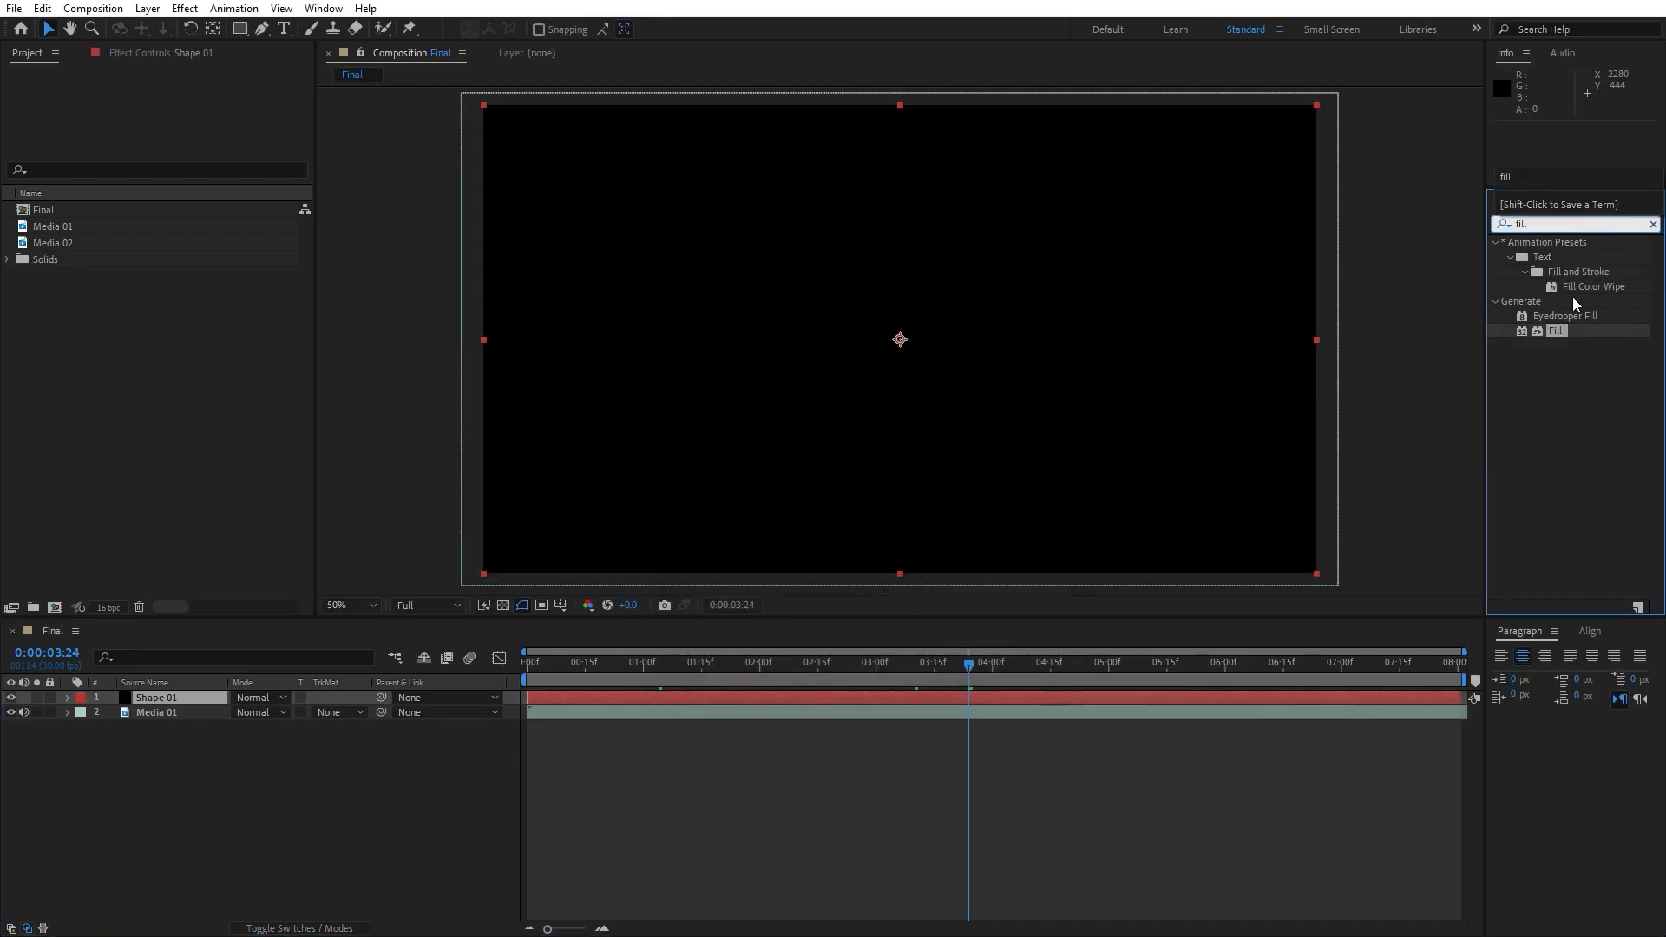
double_click(1554, 330)
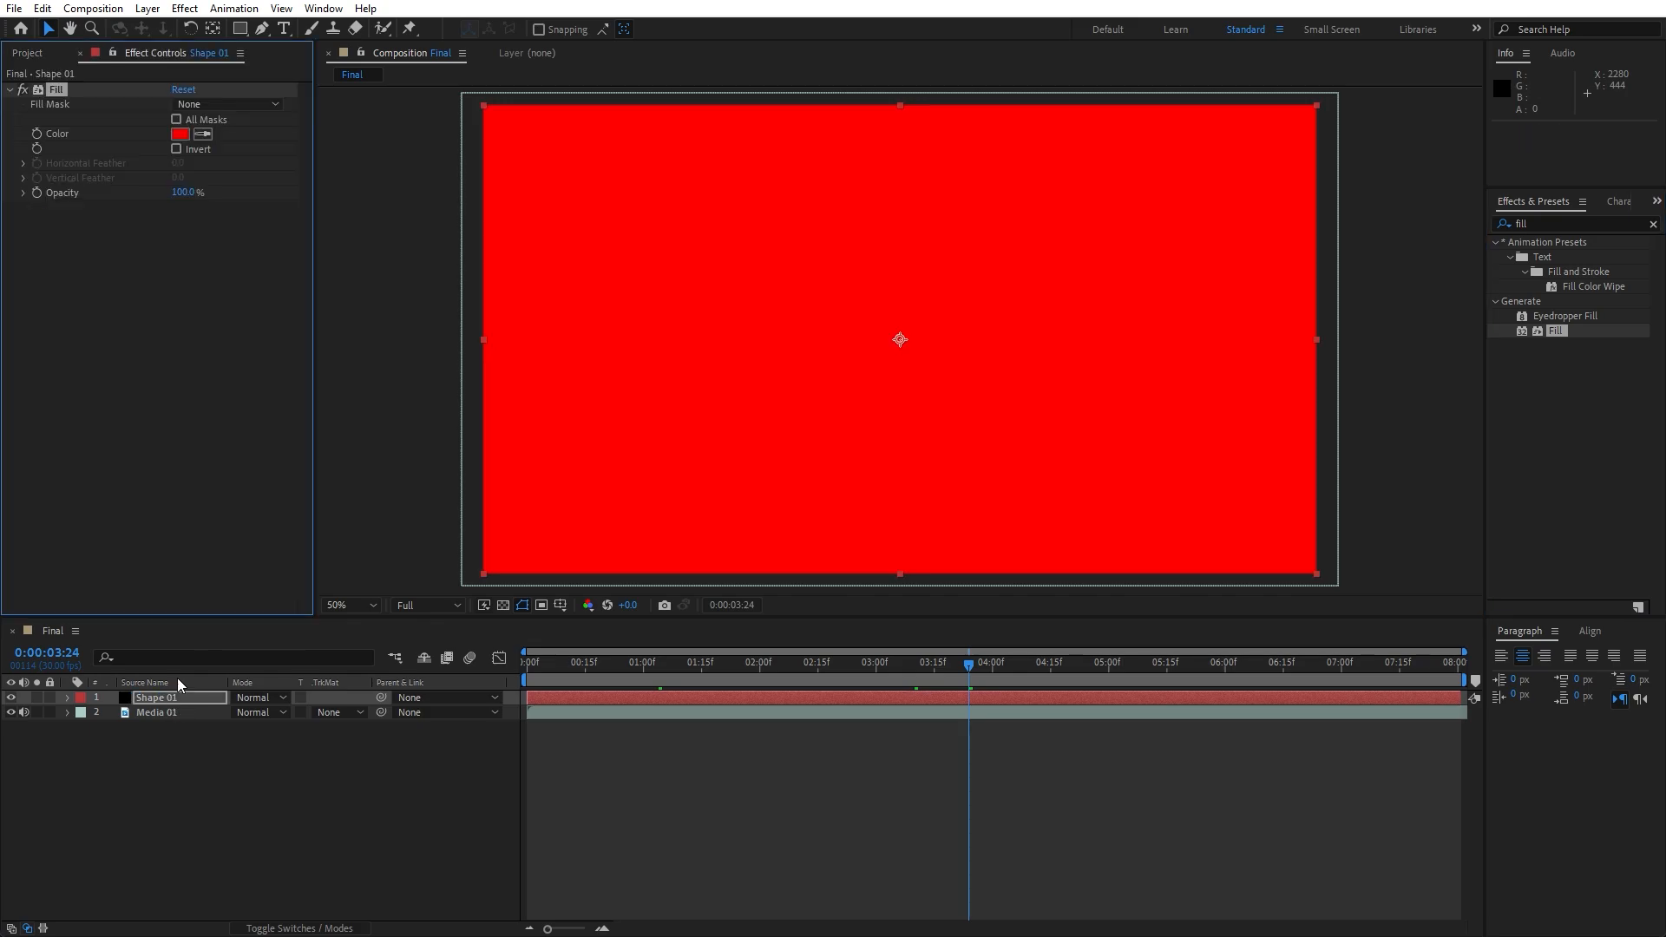
left_click(179, 134)
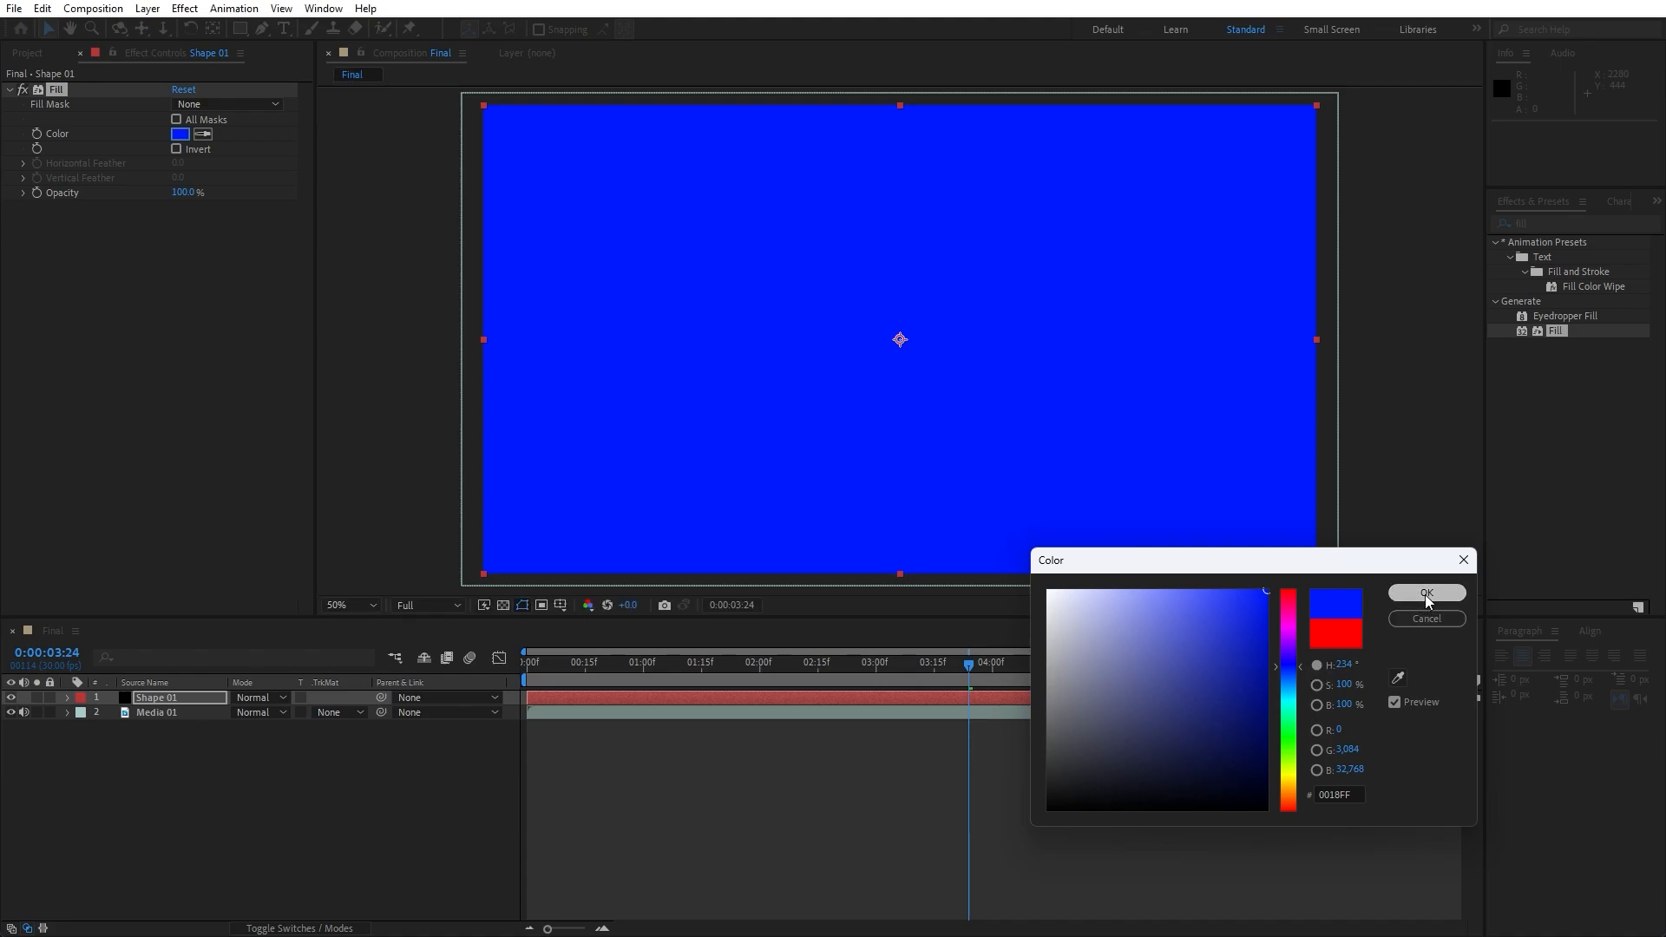
left_click(1426, 593)
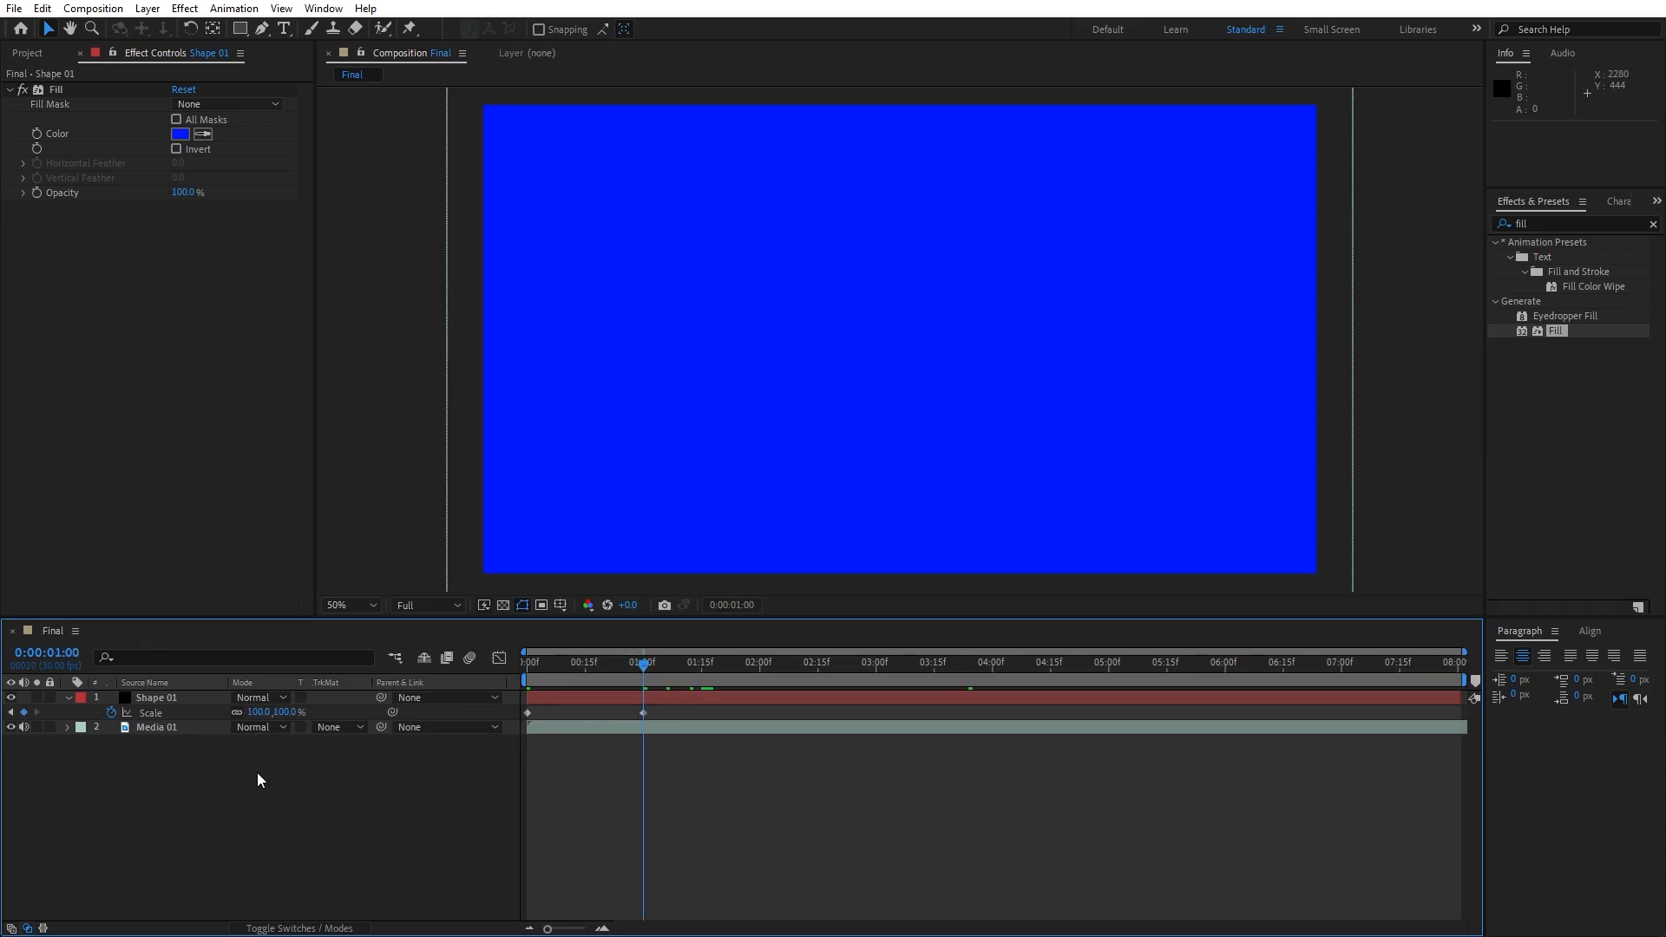
- Add a -90° Rotation keyframe at the timeline start so Shape 01 turns in as it scales up
left_click(156, 697)
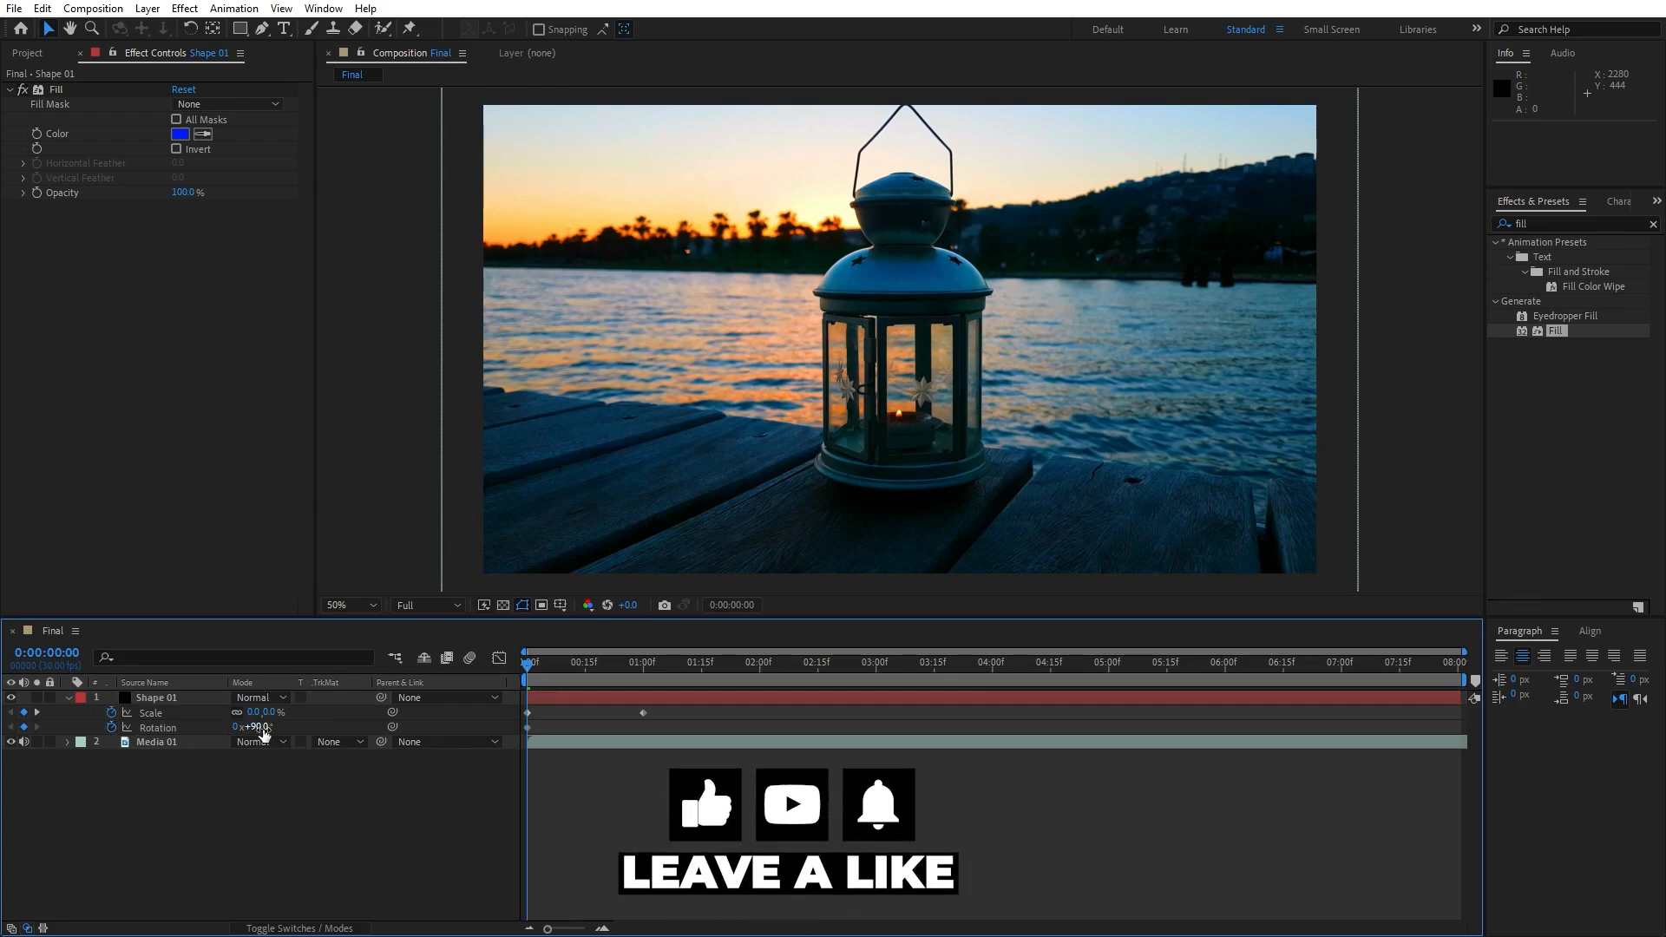
left_click(526, 673)
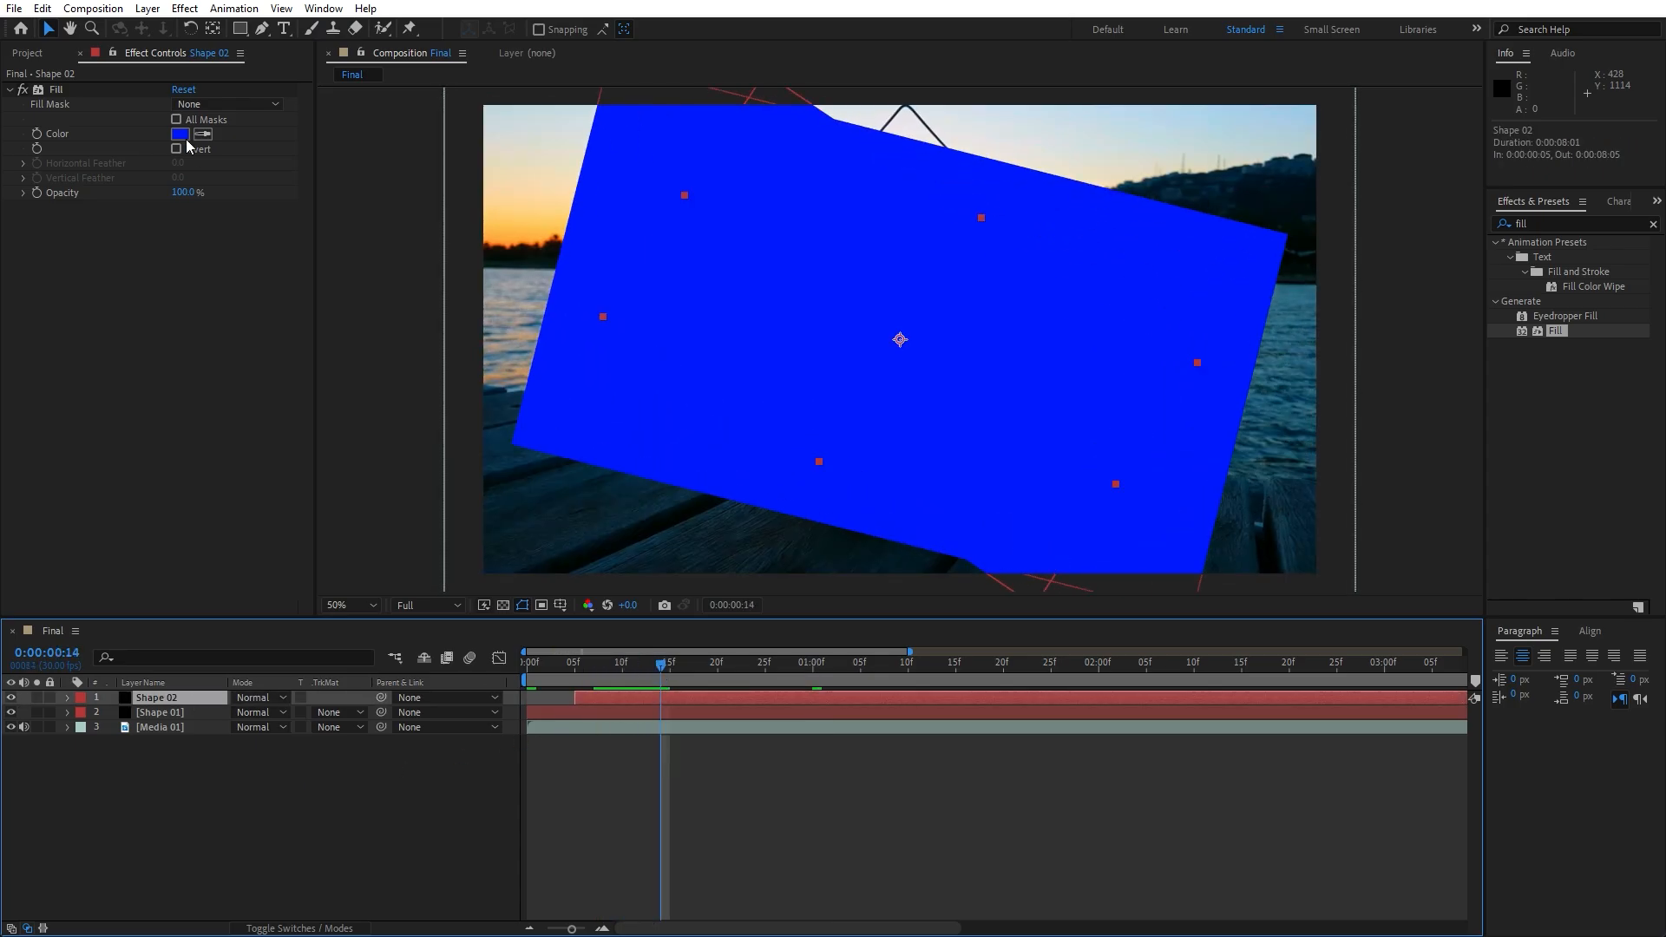
- Recolour the duplicated Shape 02 layer's Fill to a lighter blue
left_click(179, 133)
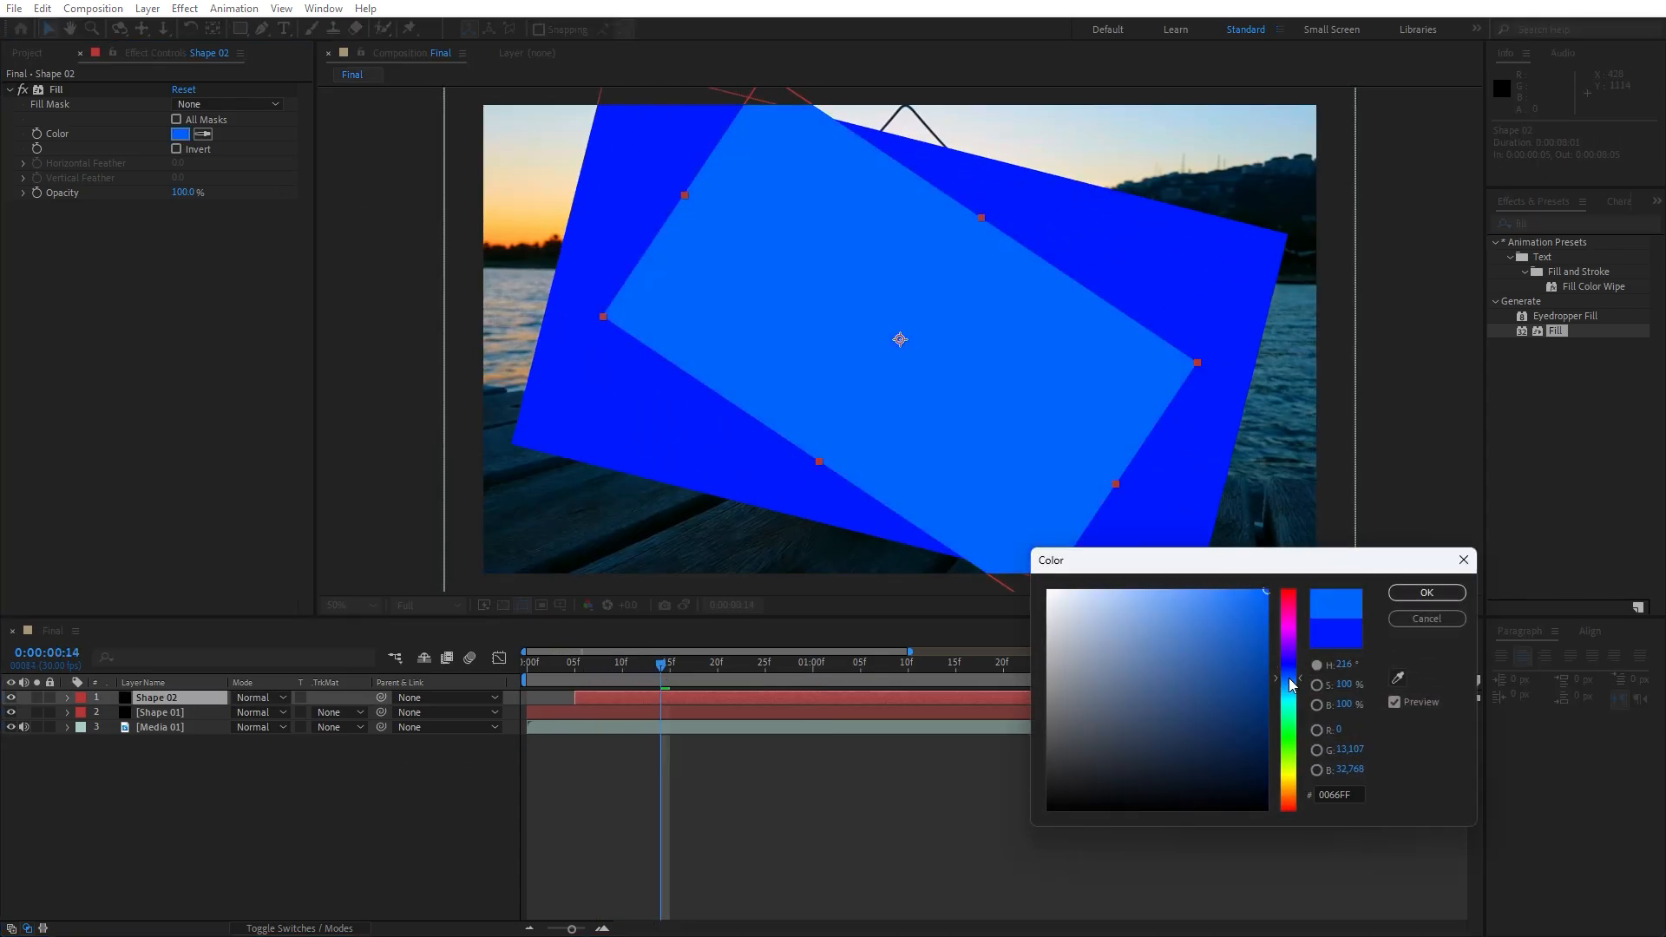
left_click(1426, 594)
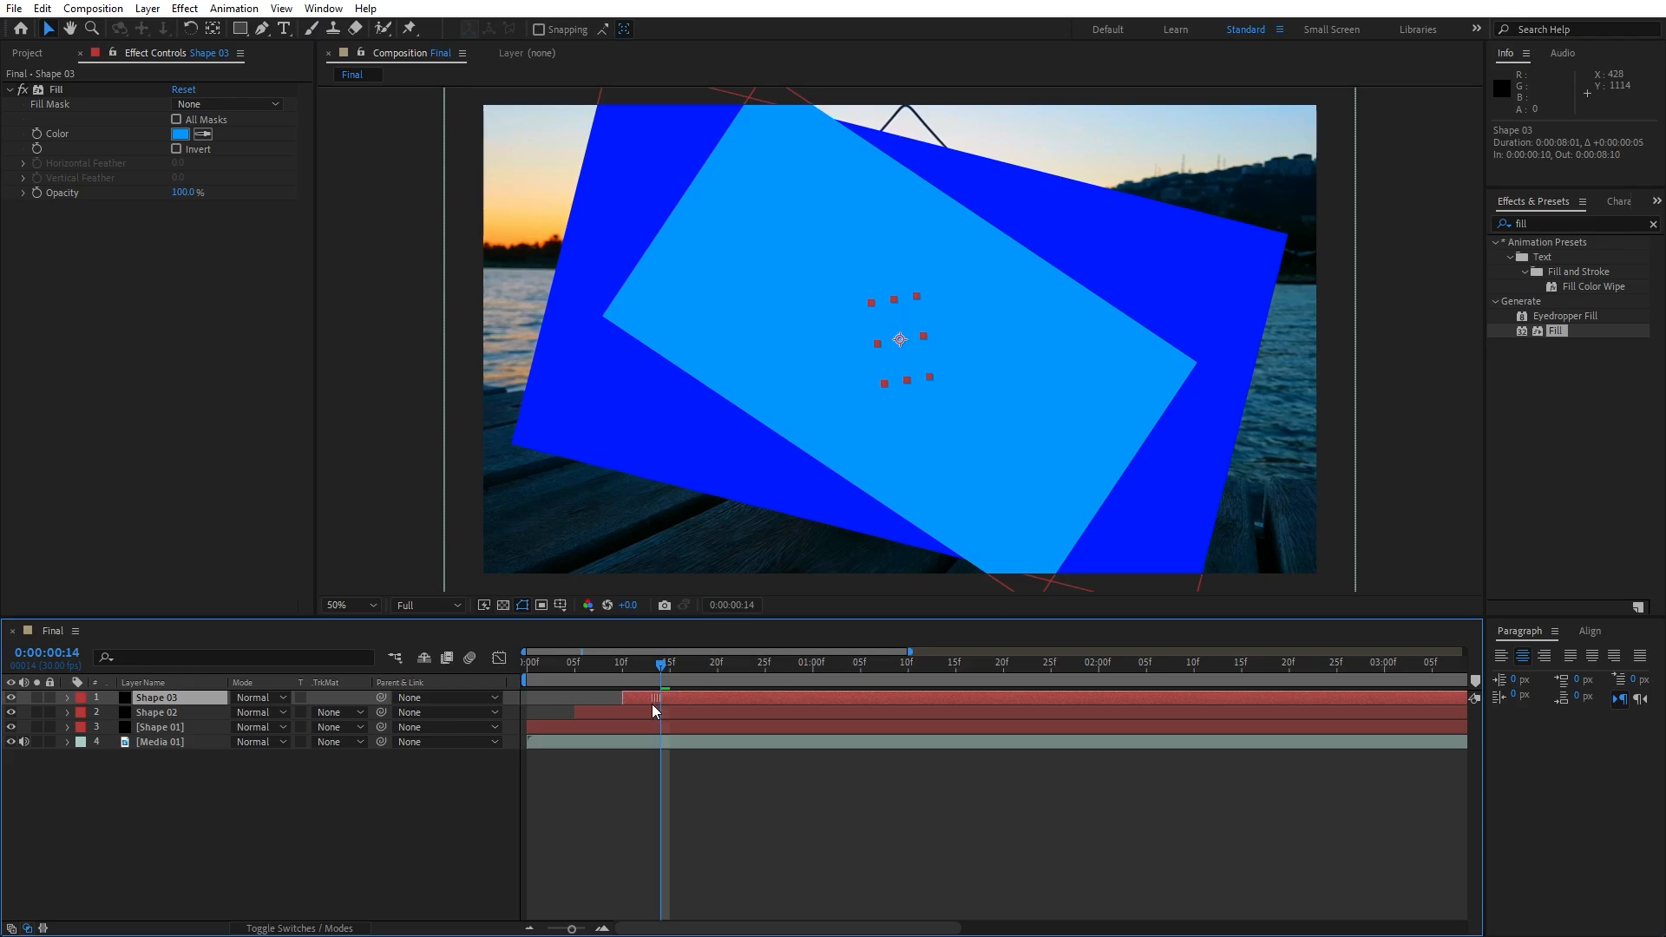
- Recolour the duplicated Shape 03 layer's Fill to cyan
left_click(178, 132)
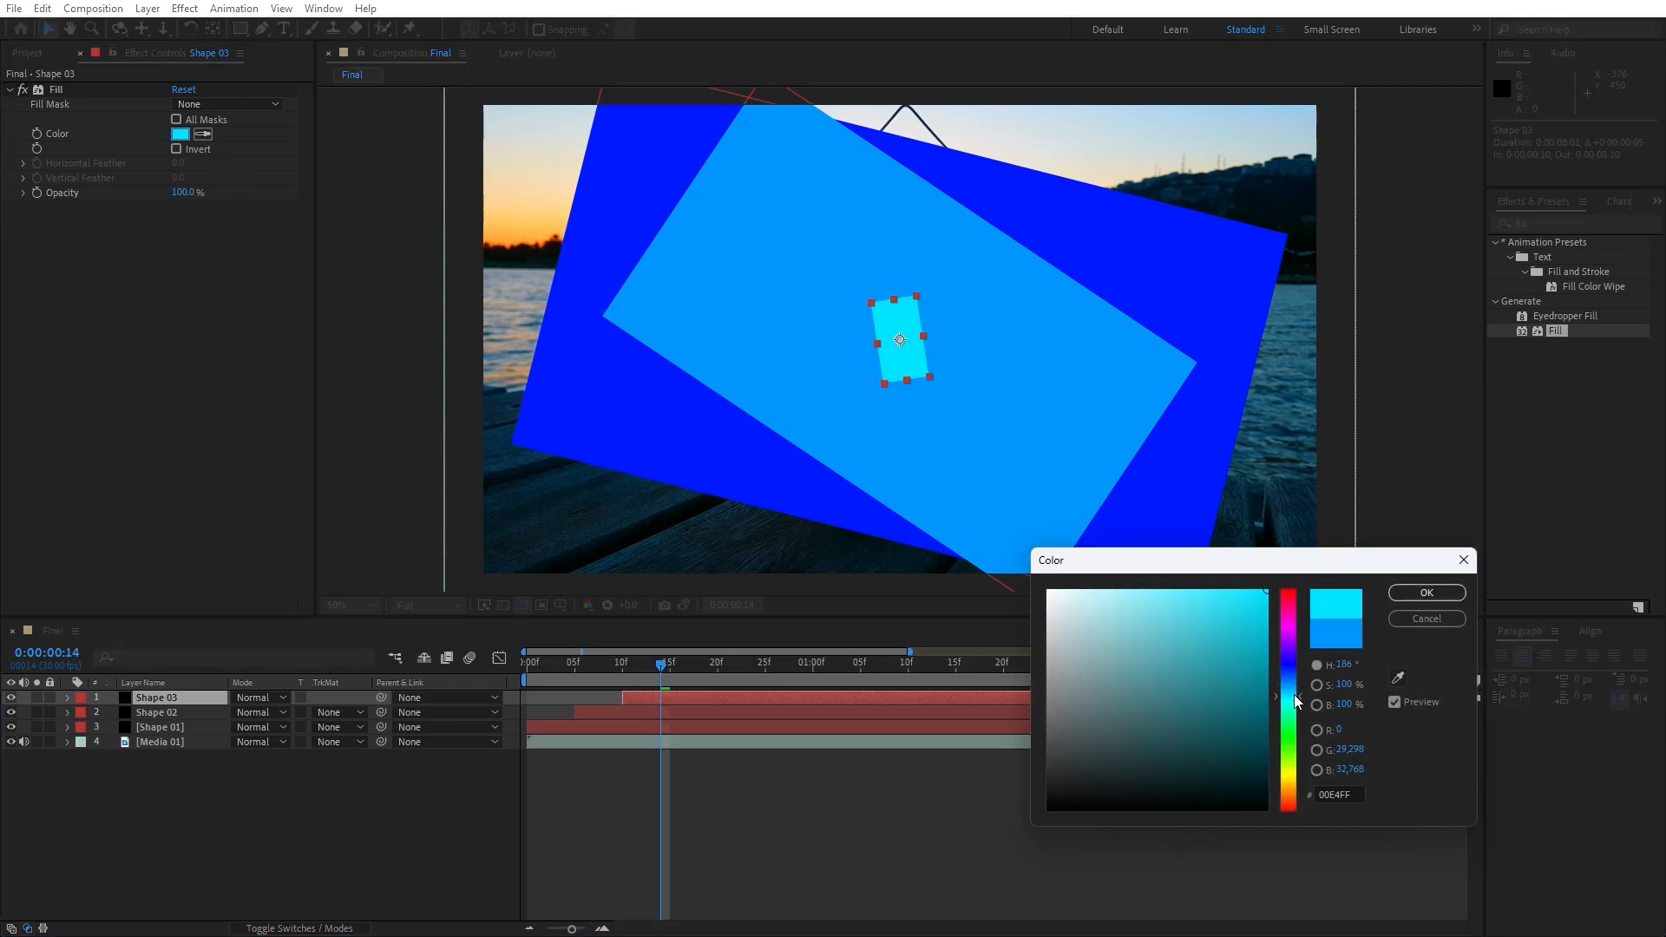
left_click(1426, 594)
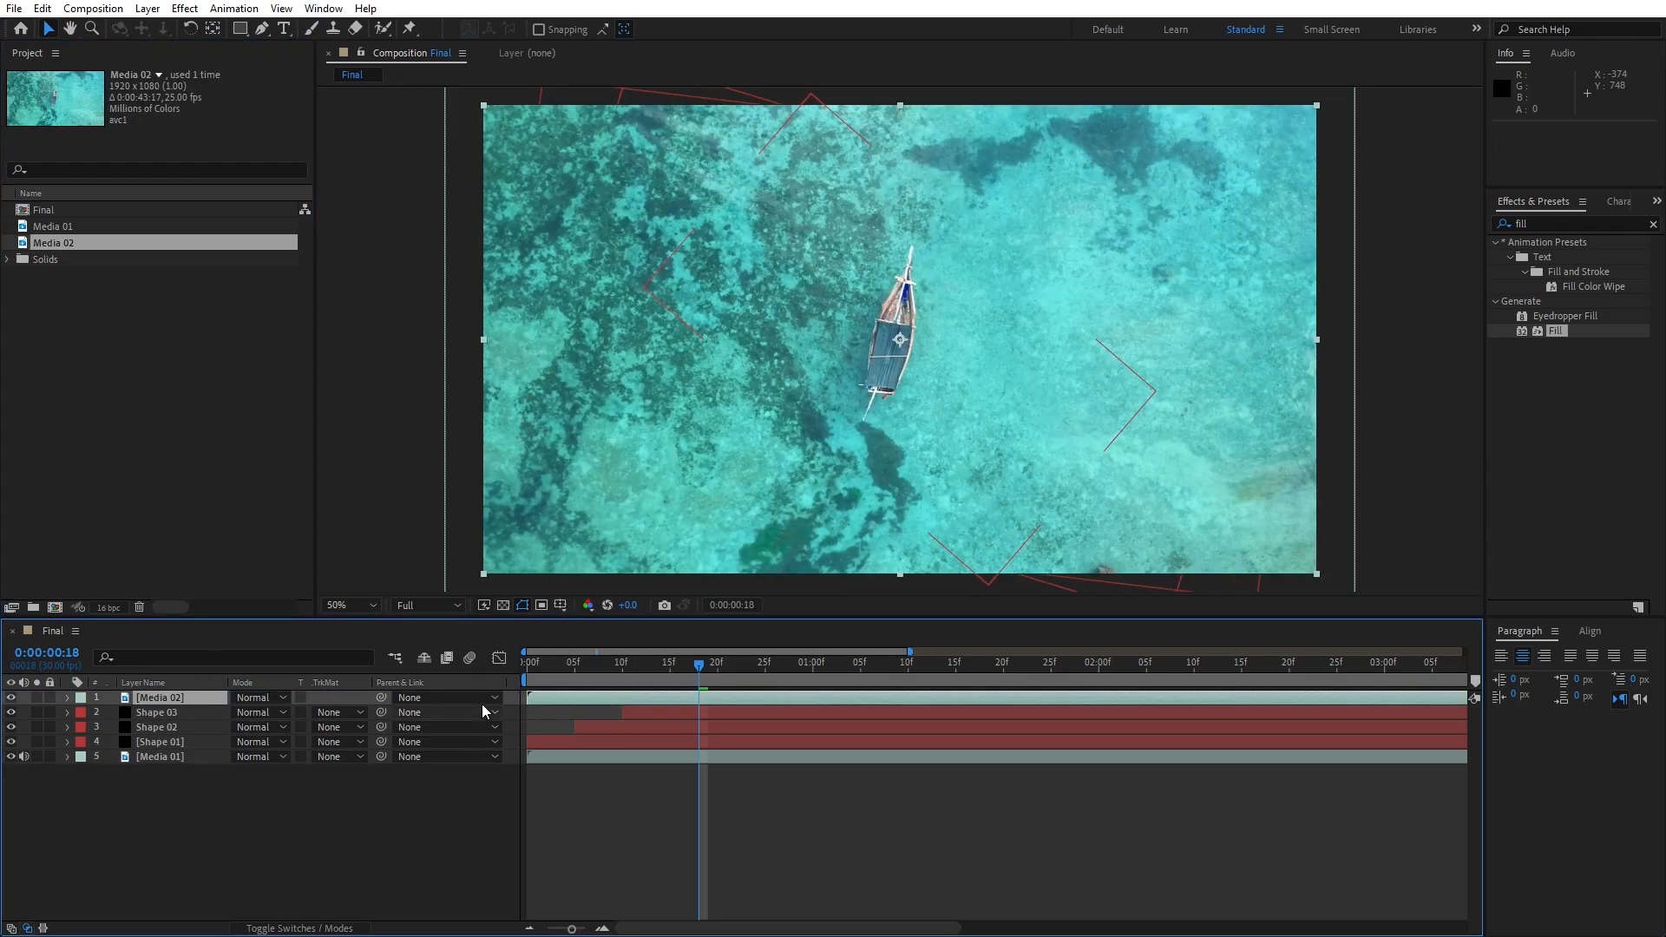
- Drag the Media 02 clip from the Project panel into the Final timeline
left_click_drag(528, 698, 697, 697)
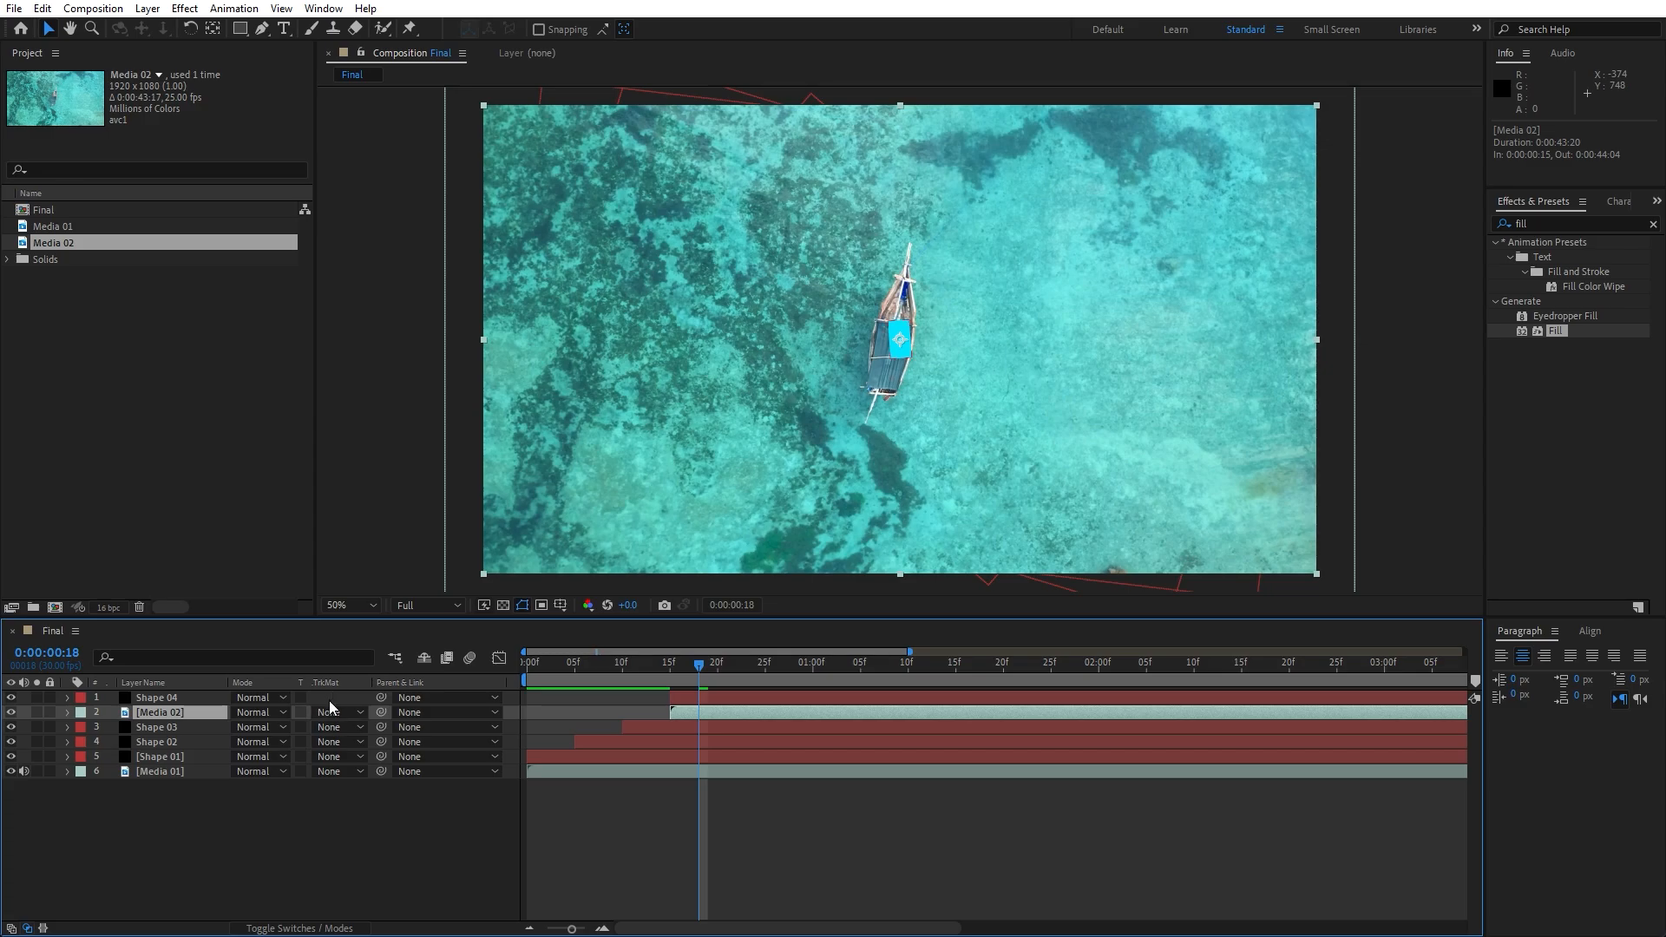
- Set Media 02's Track Matte to Alpha Matte "Shape 04"
left_click(337, 711)
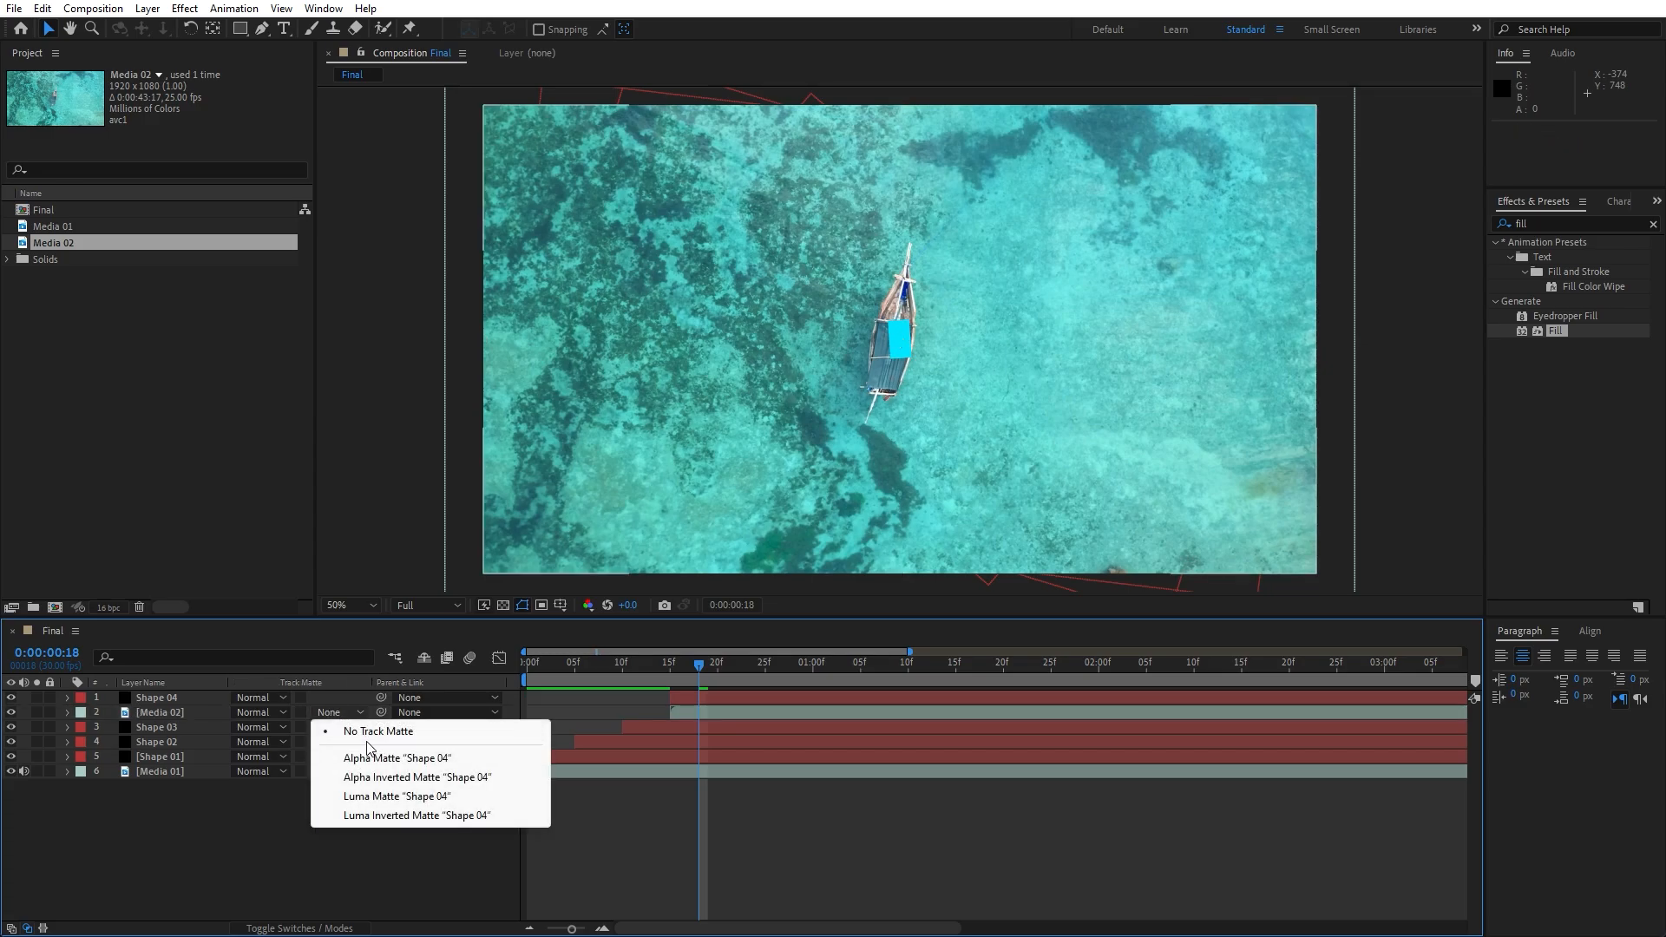
left_click(396, 759)
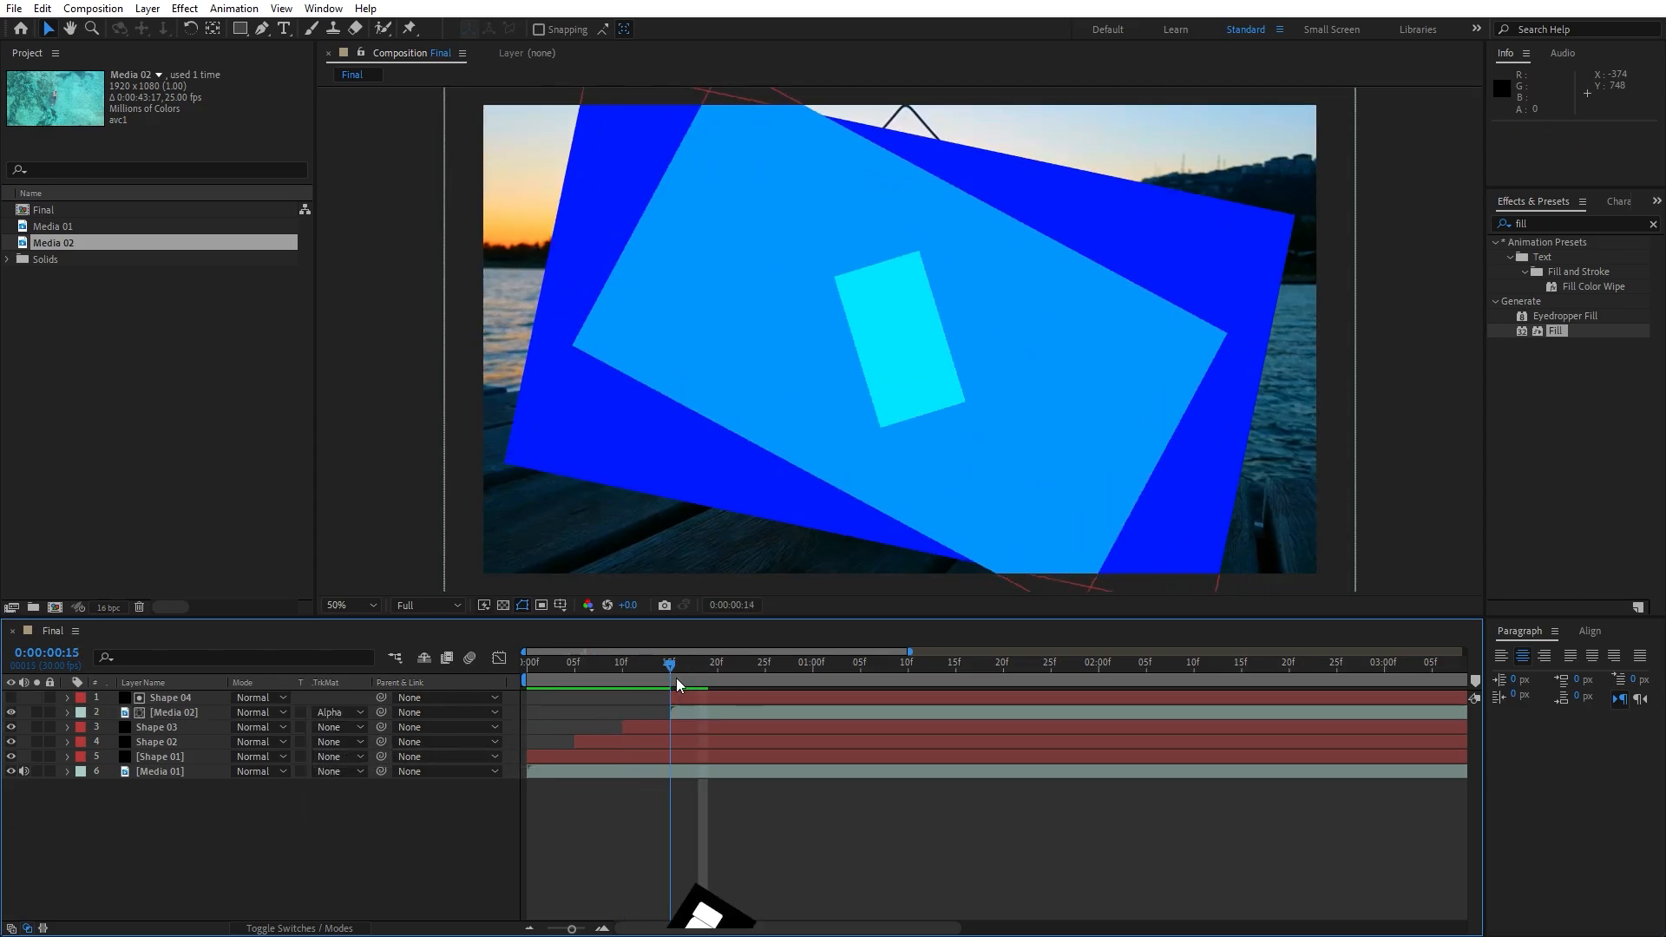